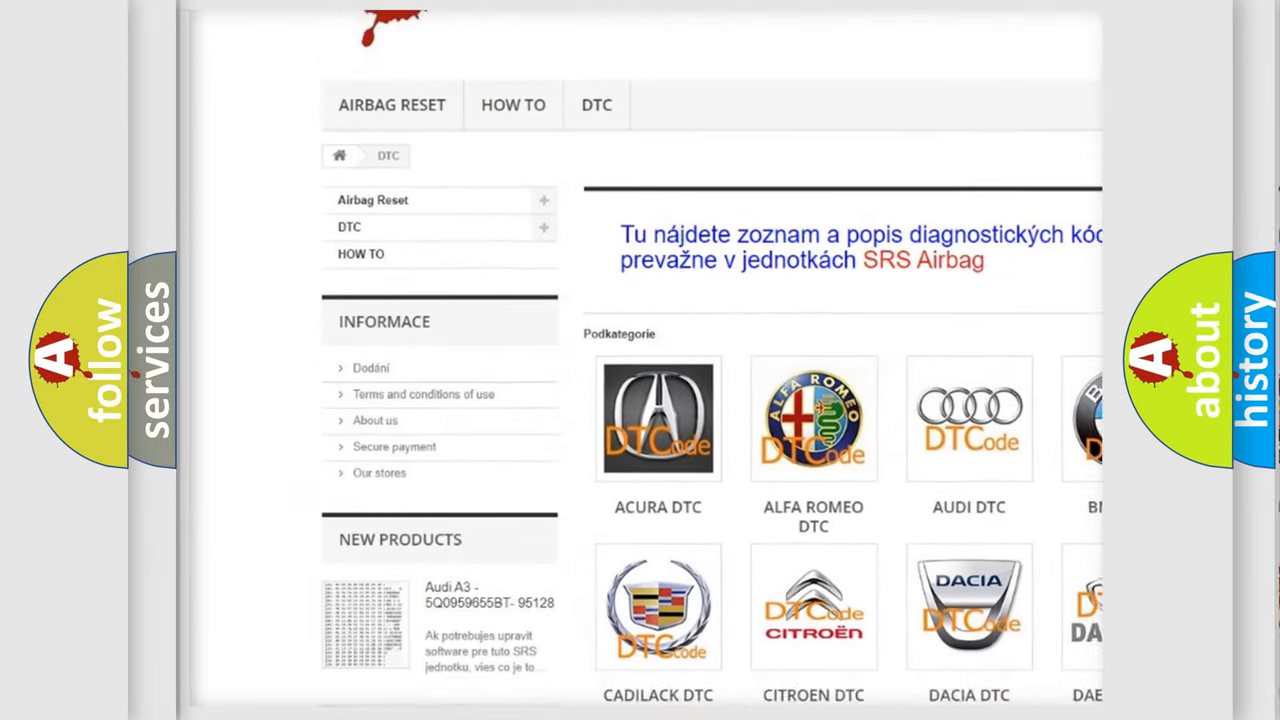
{"action": "scroll", "scroll_direction": "down", "scroll_amount": 3}
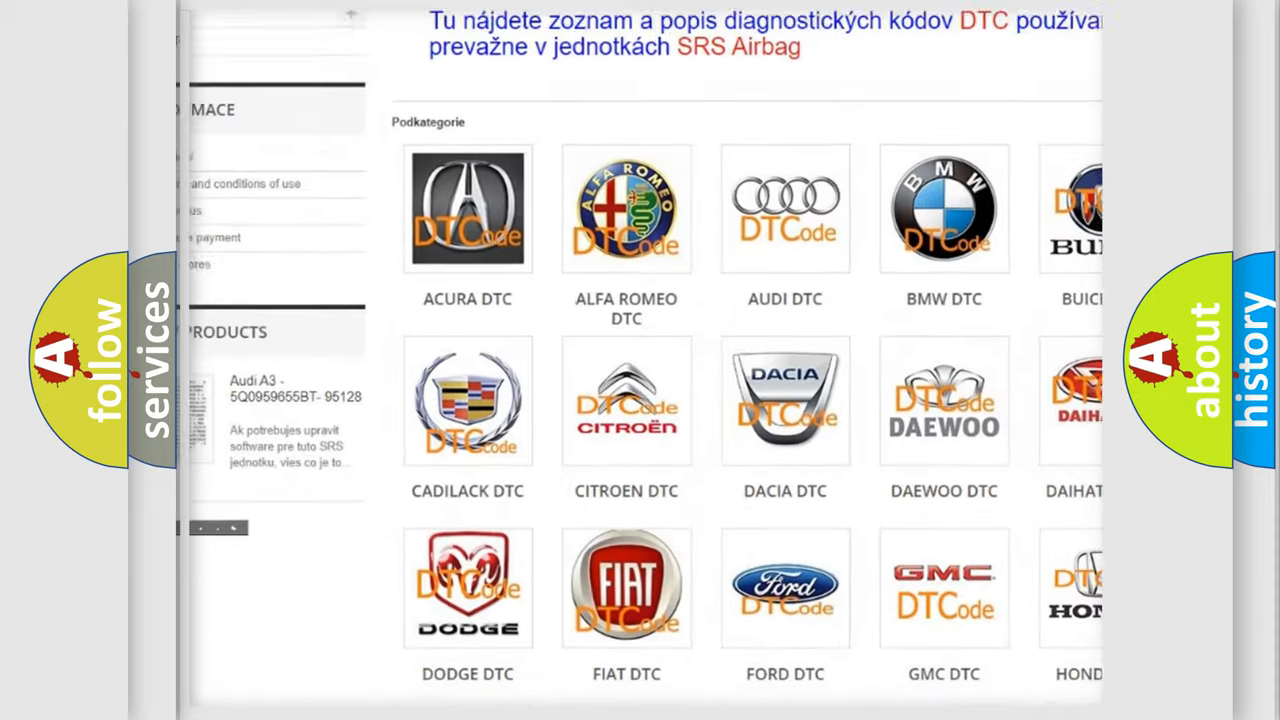
{"action": "scroll", "scroll_direction": "down", "scroll_amount": 3}
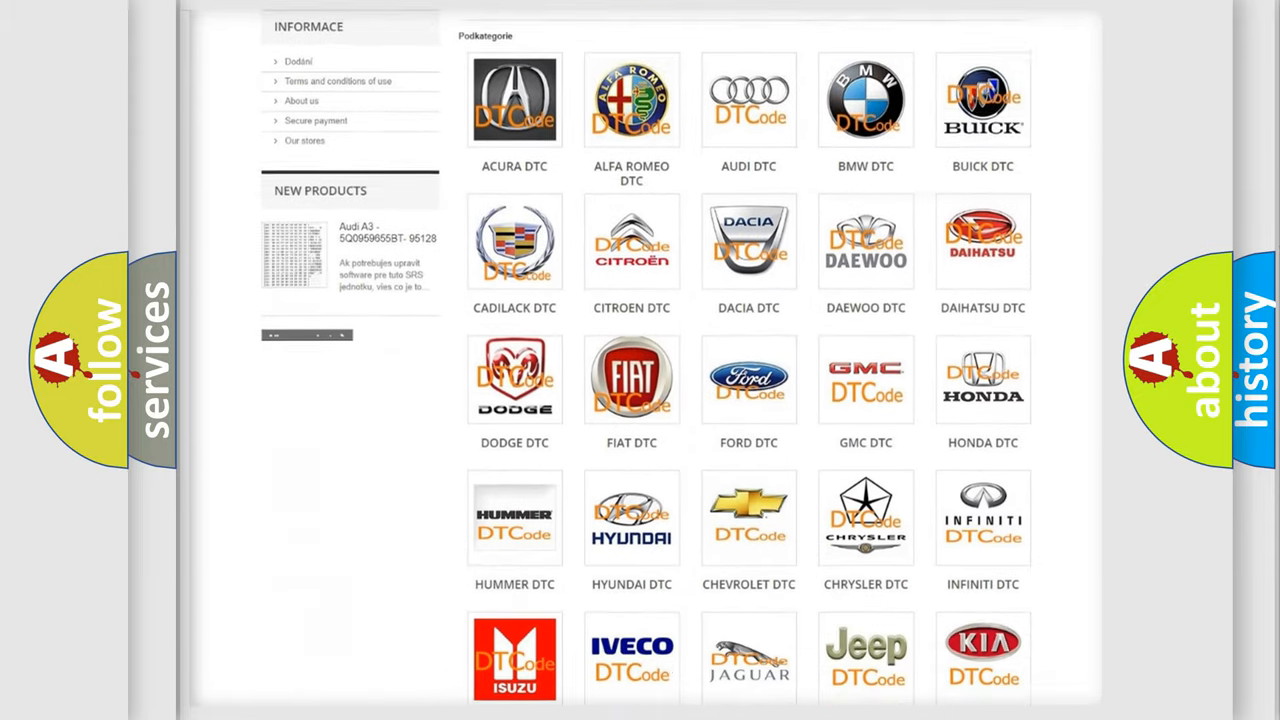
{"action": "scroll", "scroll_direction": "down", "scroll_amount": 3}
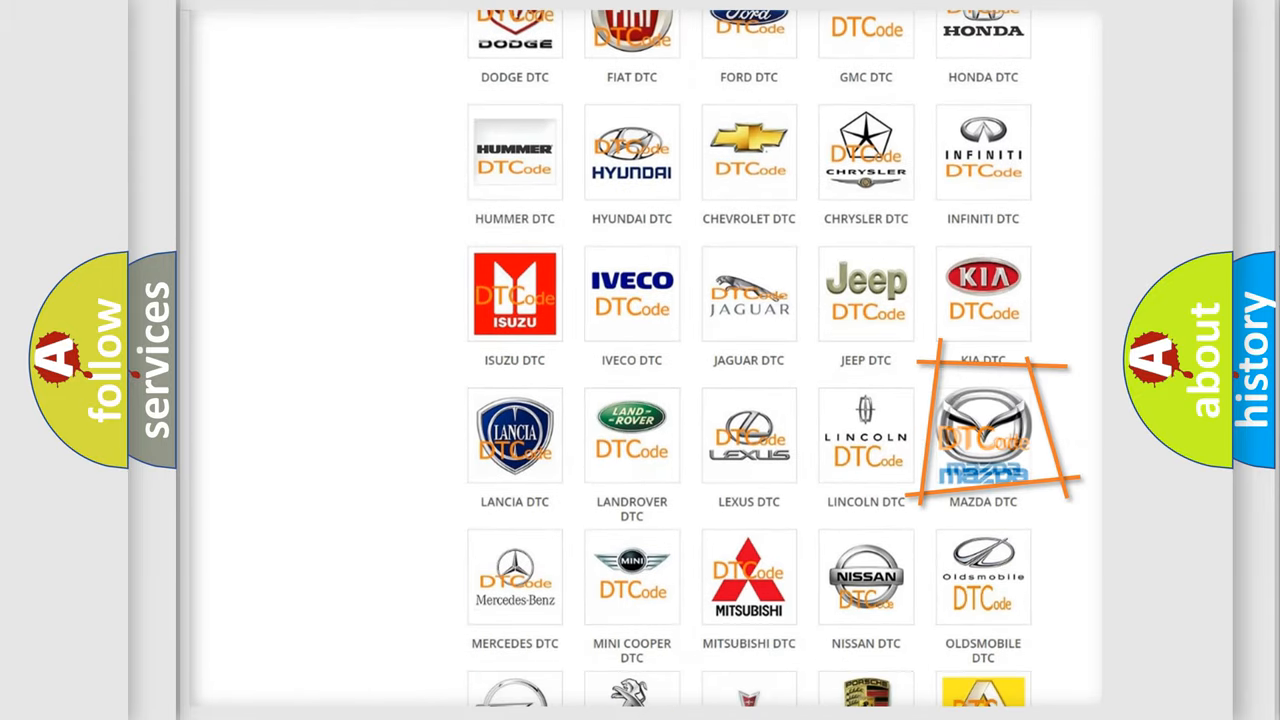